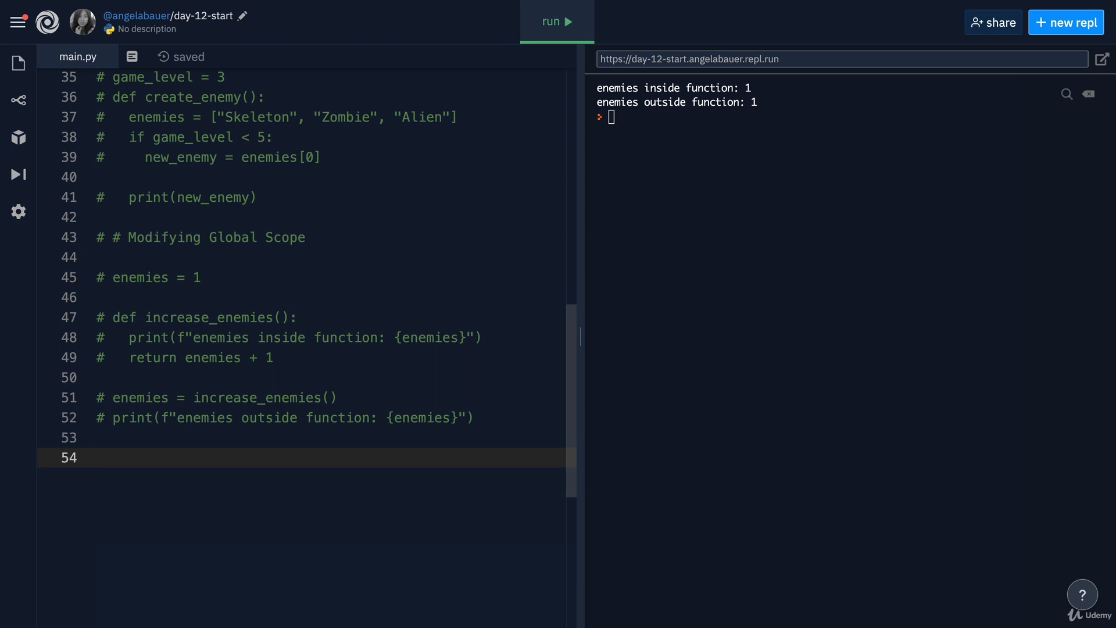
Step: Add a "#Global Constants" comment followed by the constant pi = 3.14159
{"action": "type", "text": "#Global Const"}
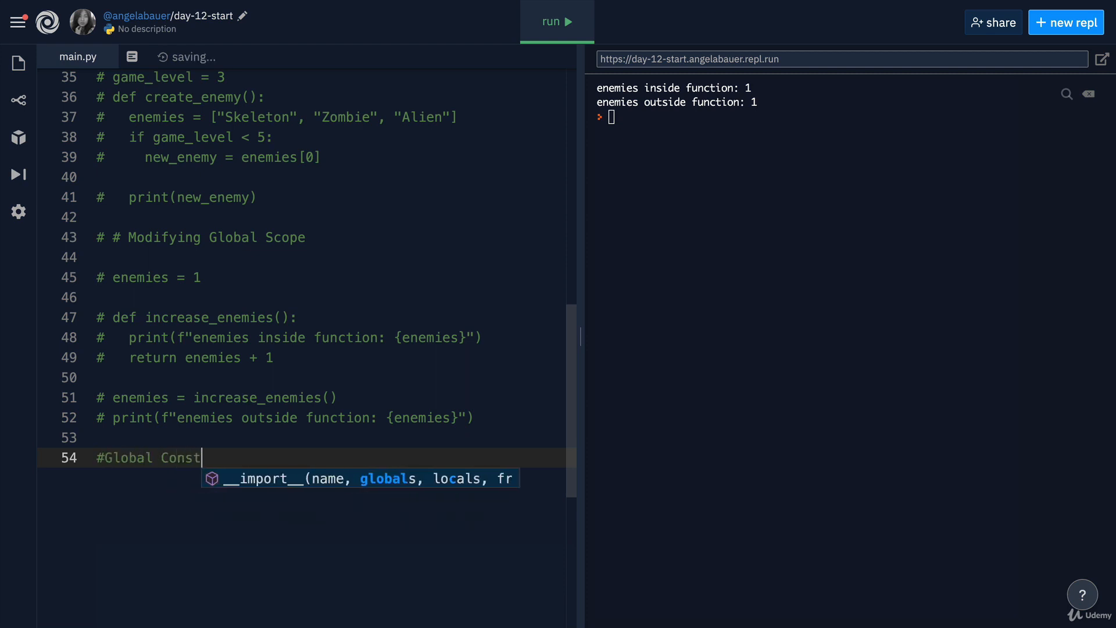
{"action": "type", "text": "ants"}
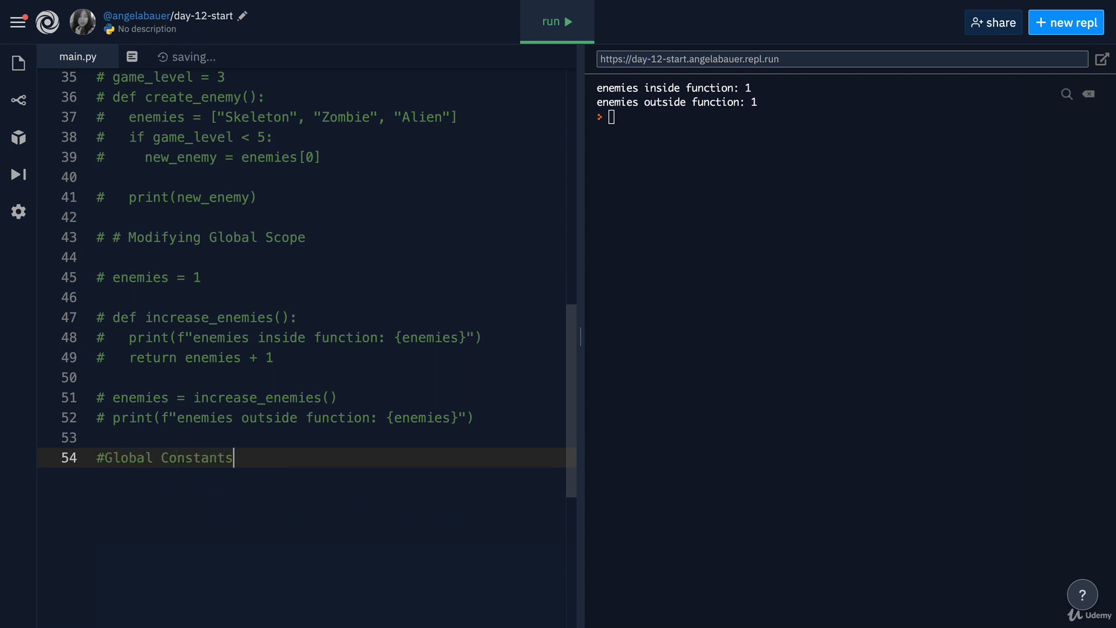
{"action": "key", "text": "Enter"}
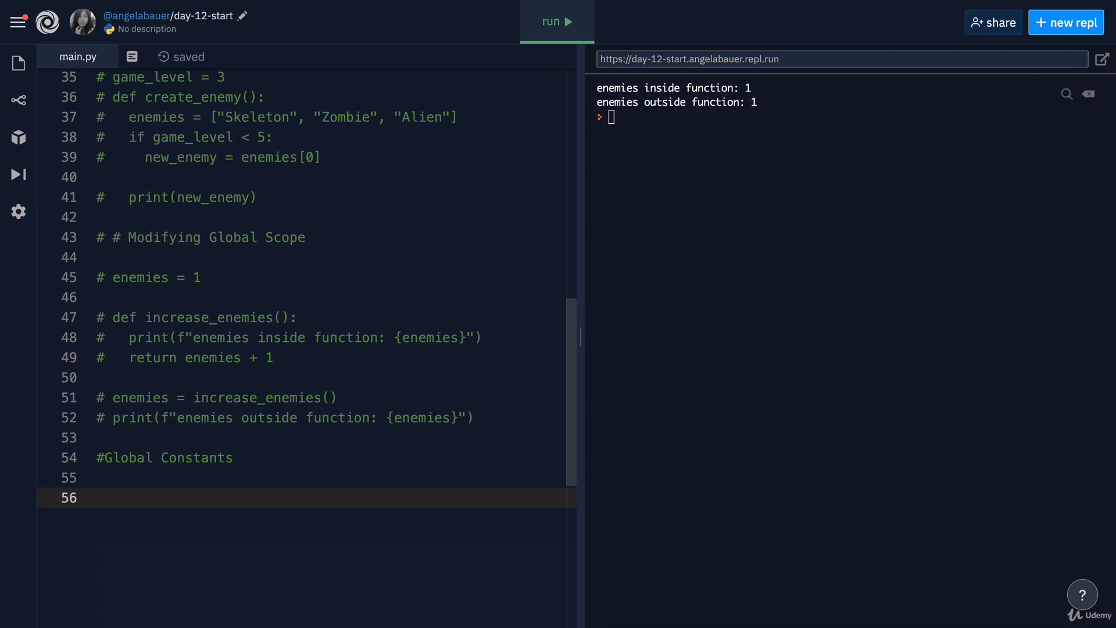
{"action": "type", "text": "pi ="}
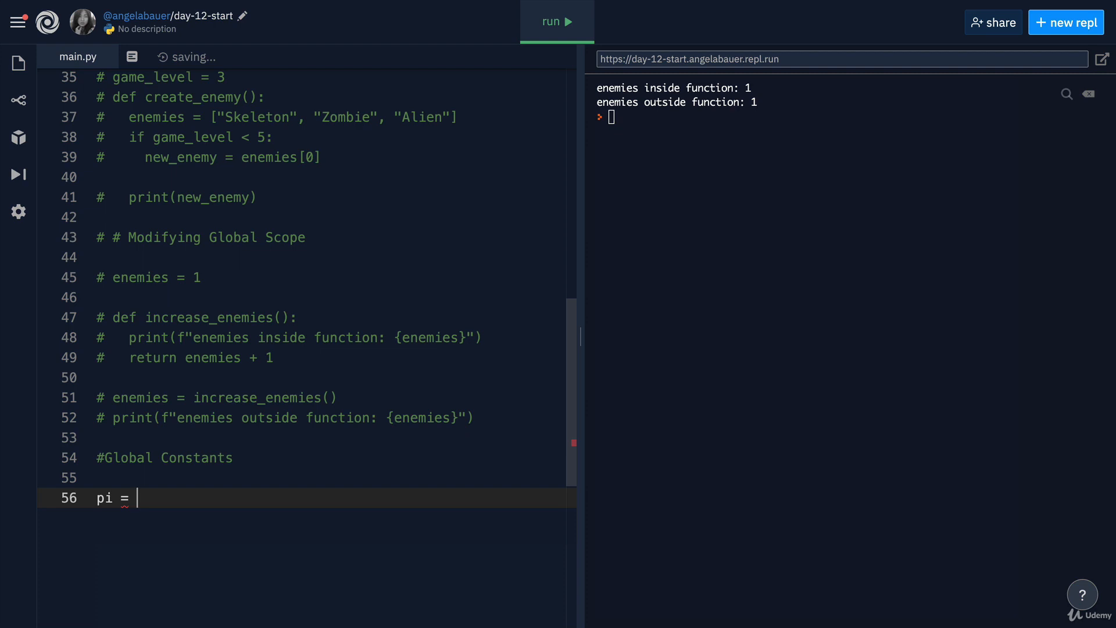
{"action": "type", "text": "3.14159"}
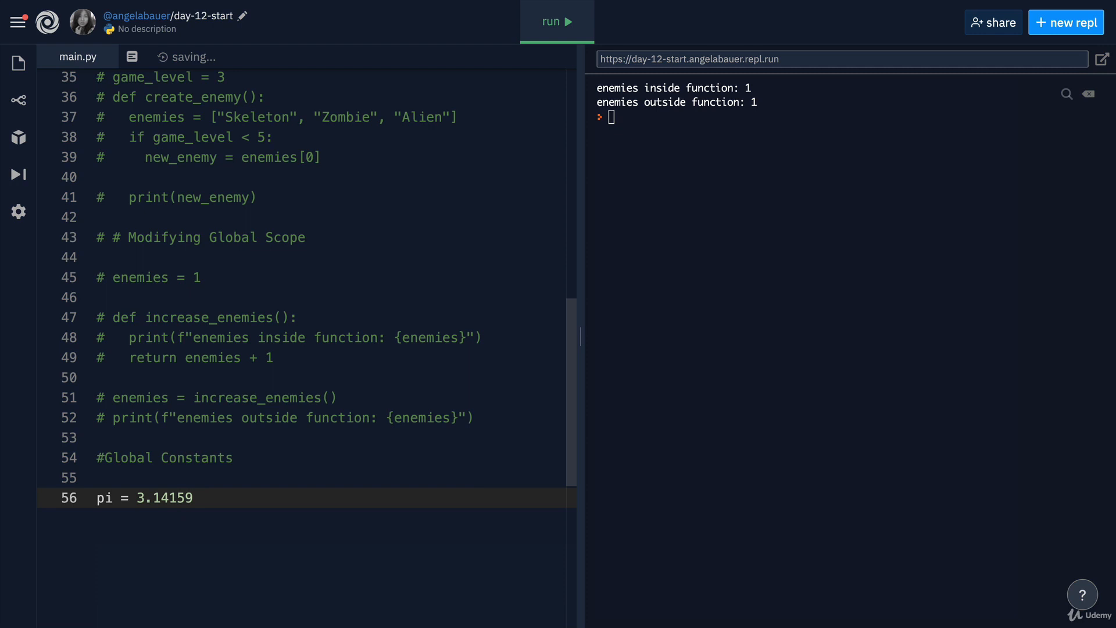
{"action": "key", "text": "enter"}
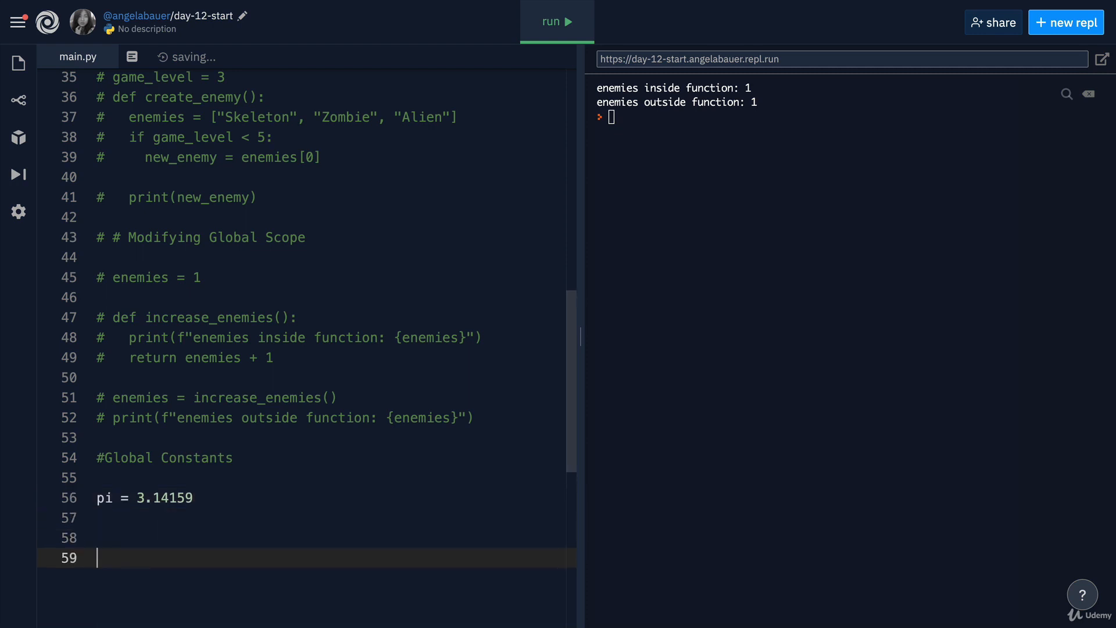
{"action": "type", "text": "def cal"}
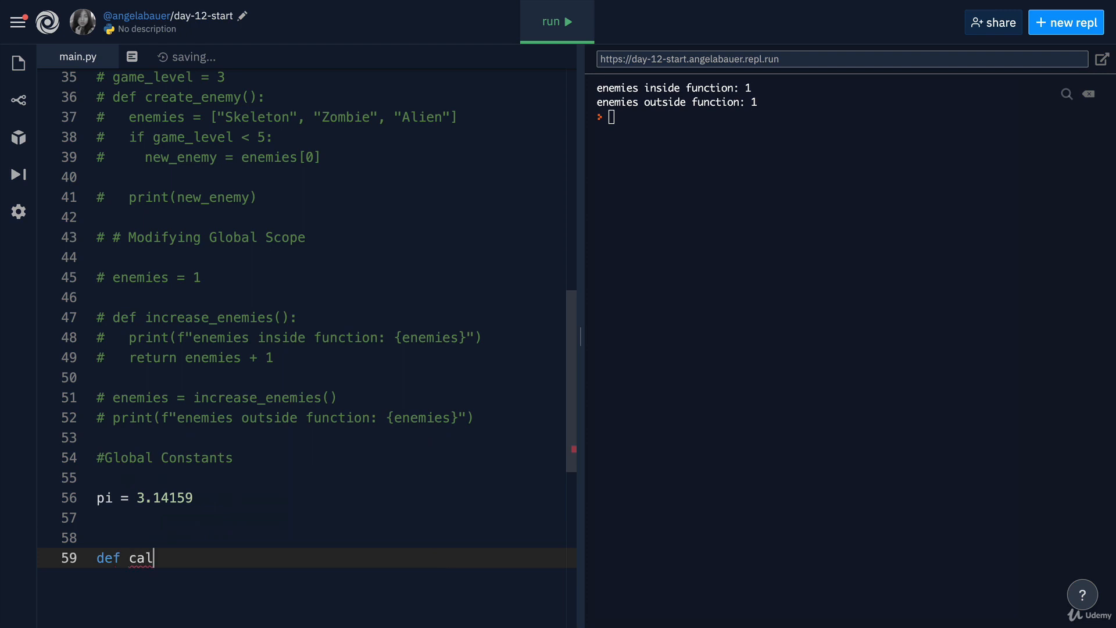
{"action": "type", "text": "c():"}
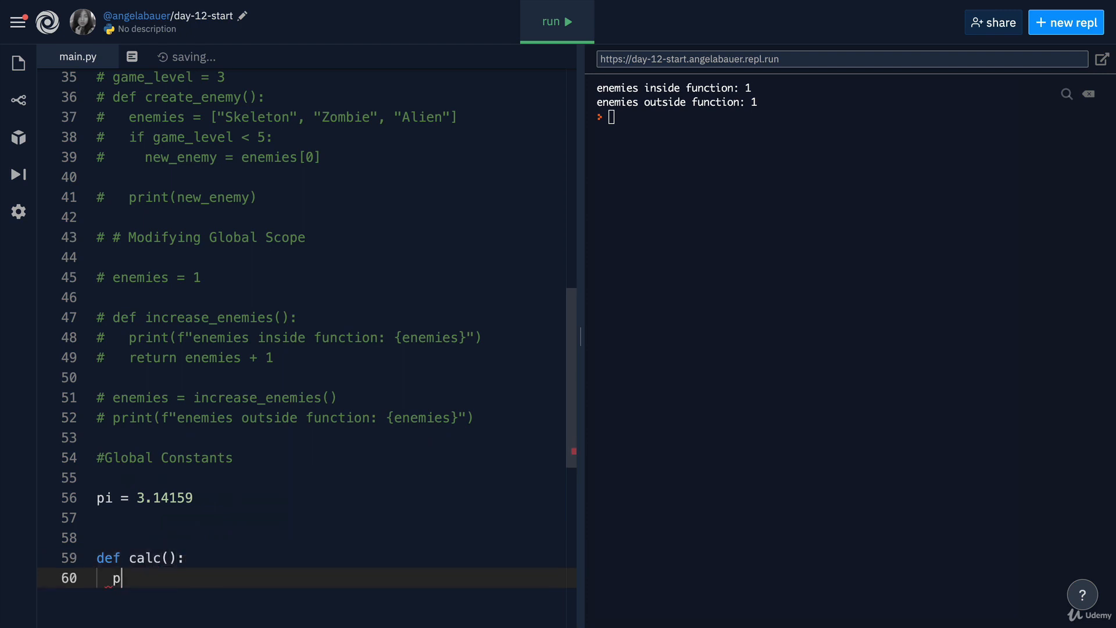
{"action": "type", "text": "i"}
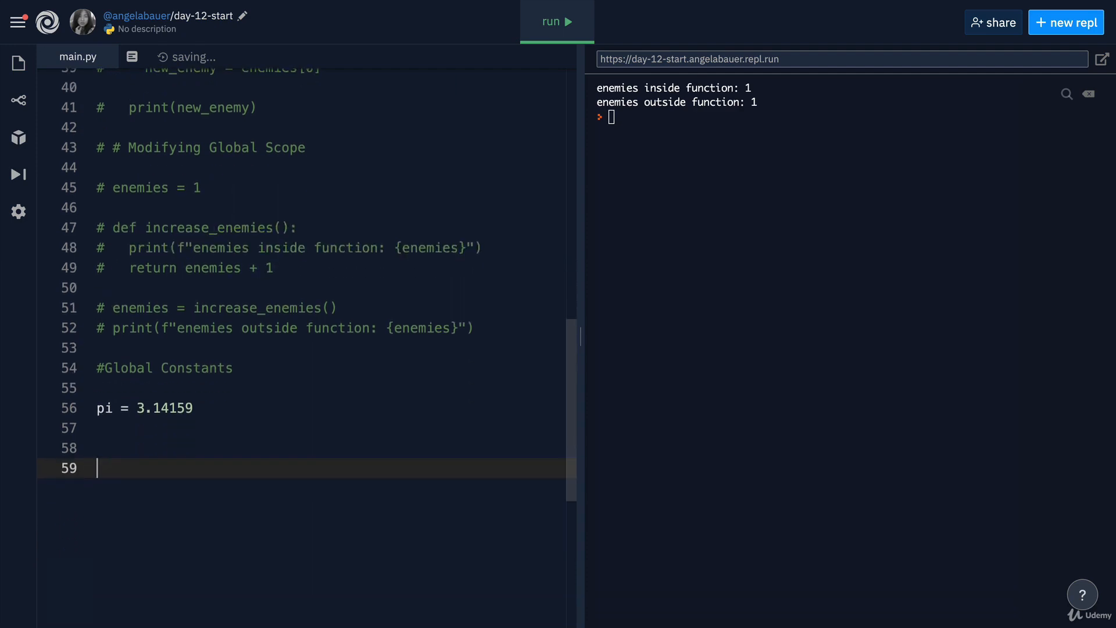
{"action": "key", "text": "backspace"}
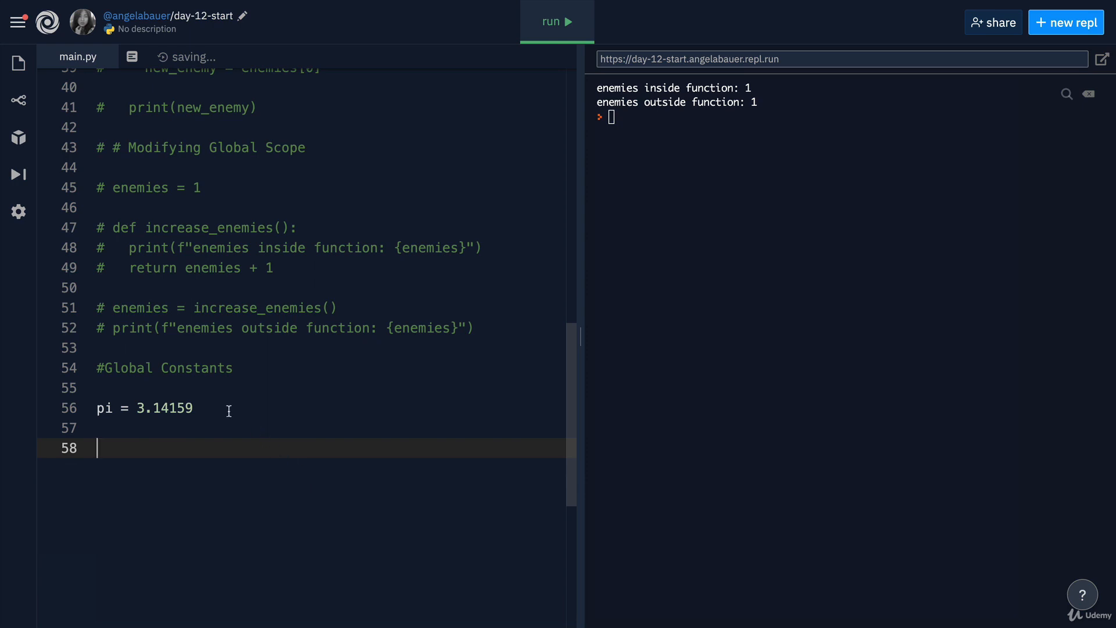
{"action": "mouse_move", "coordinate": [221, 408]}
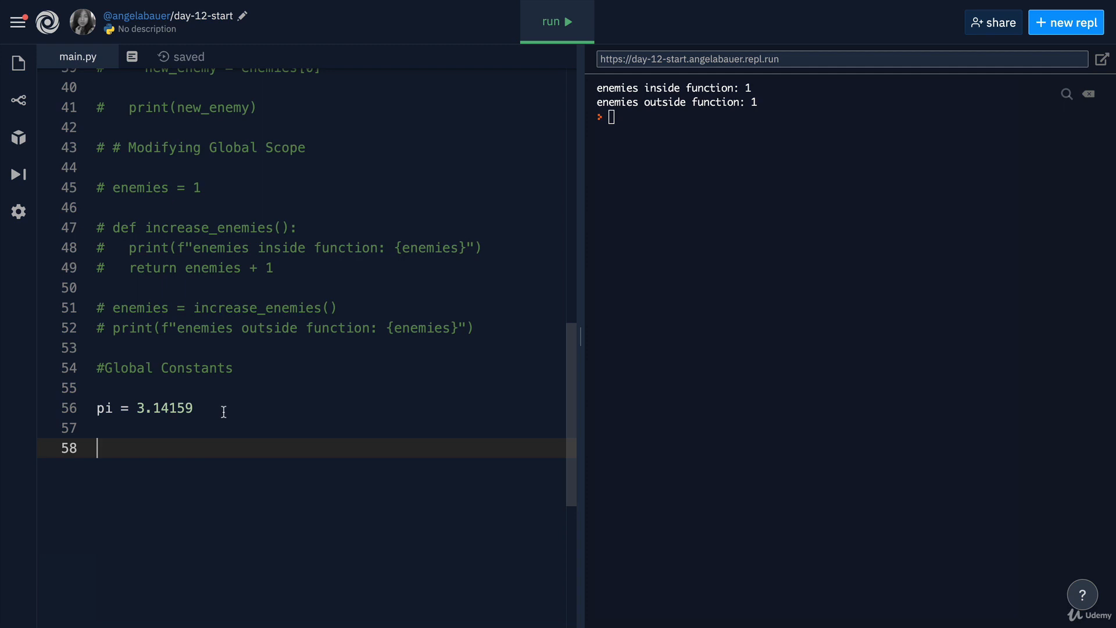
{"action": "mouse_move", "coordinate": [210, 409]}
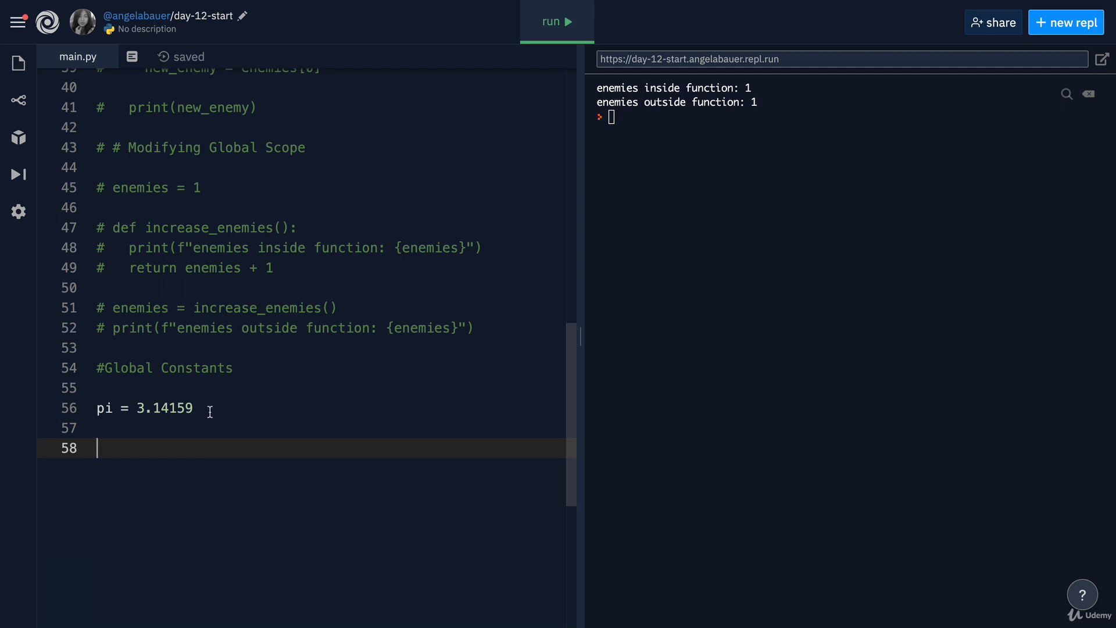
Step: Rename the pi variable to uppercase PI
{"action": "double_click", "coordinate": [104, 408]}
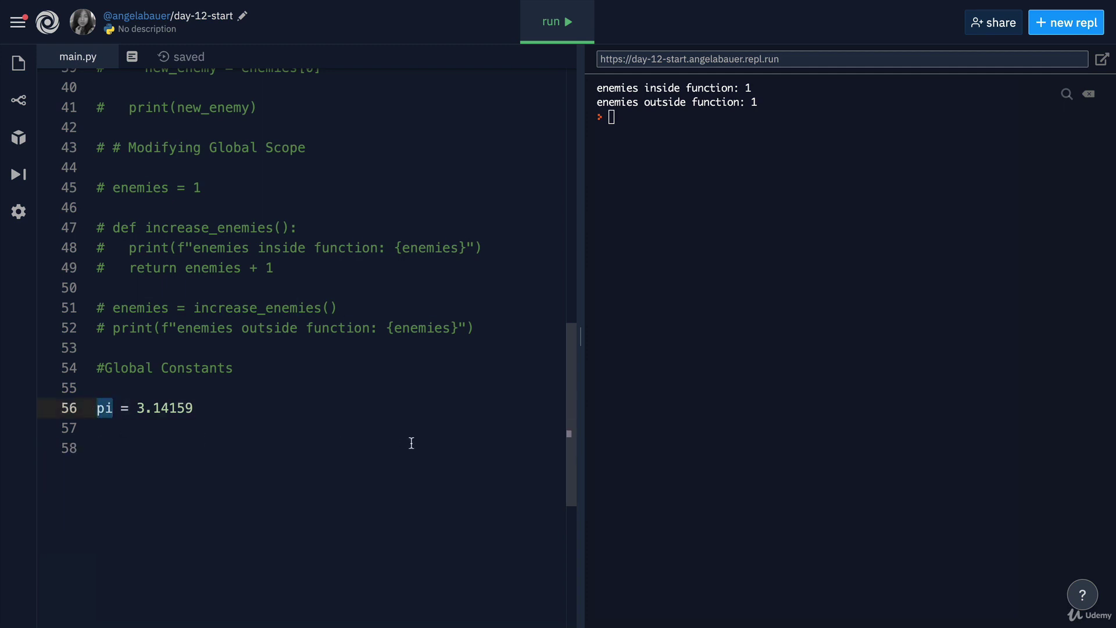
{"action": "type", "text": "PI"}
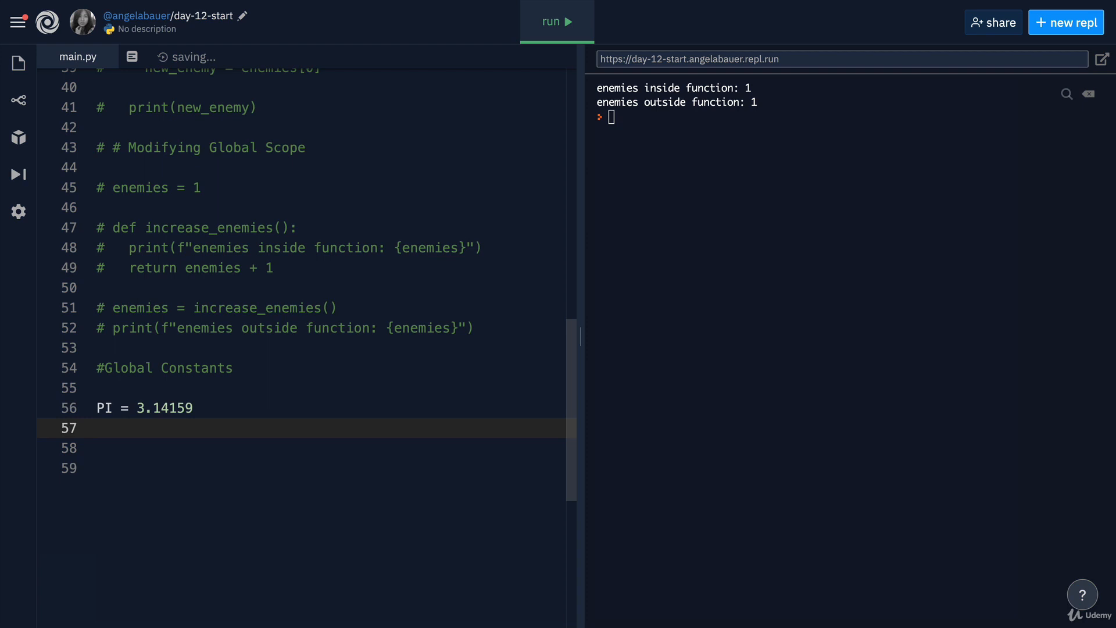
{"action": "type", "text": "URL = \"\""}
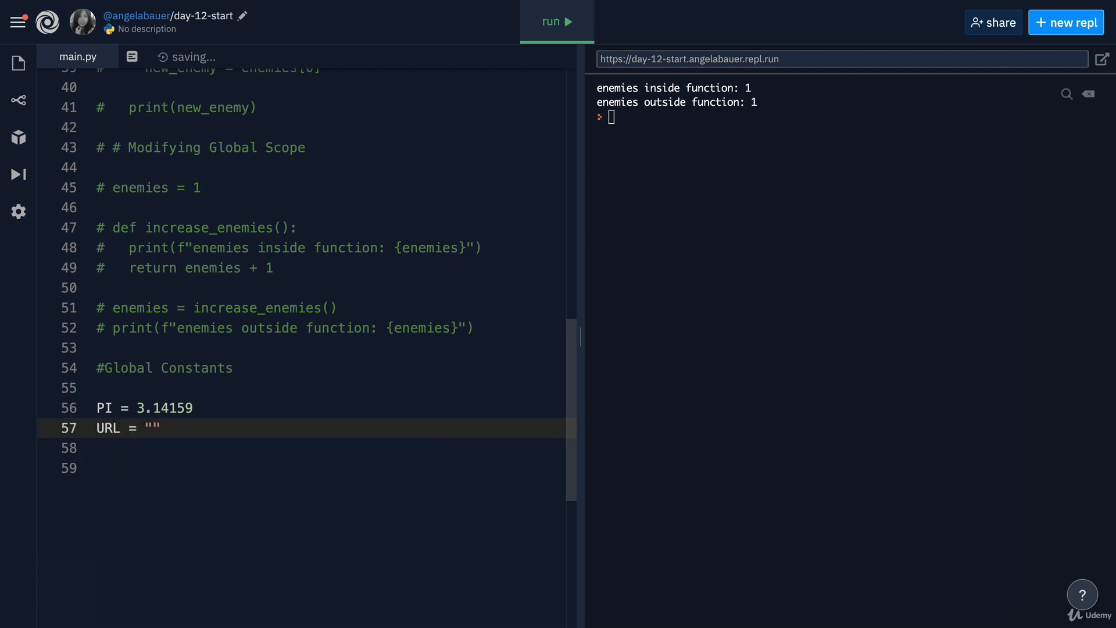
{"action": "type", "text": "https://www.google.com"}
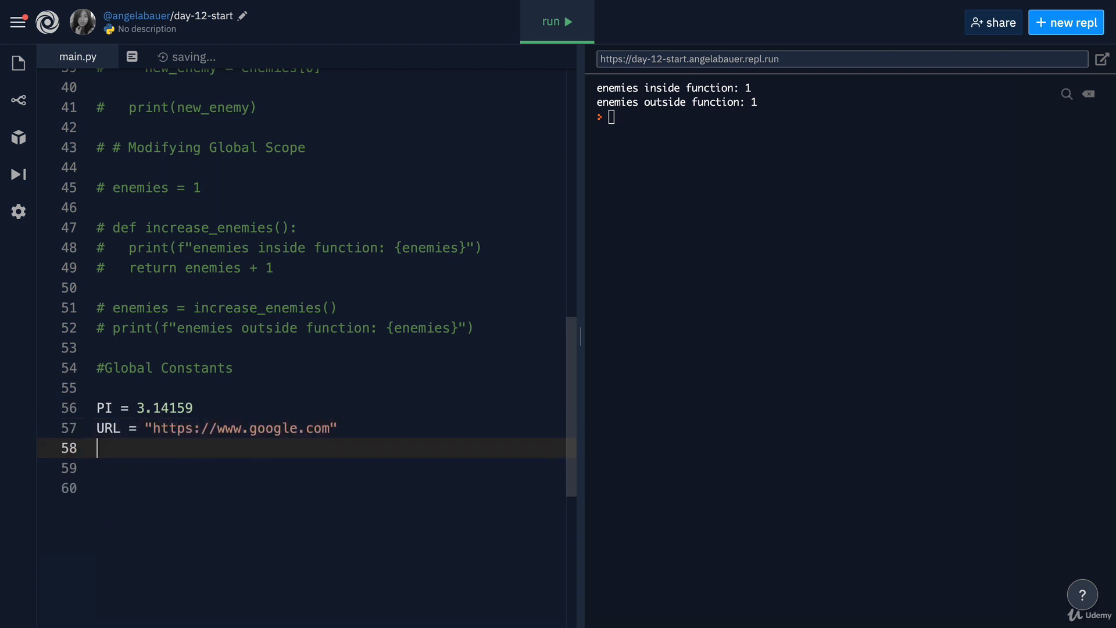
{"action": "type", "text": "TWITTER_HANDLE = \"\""}
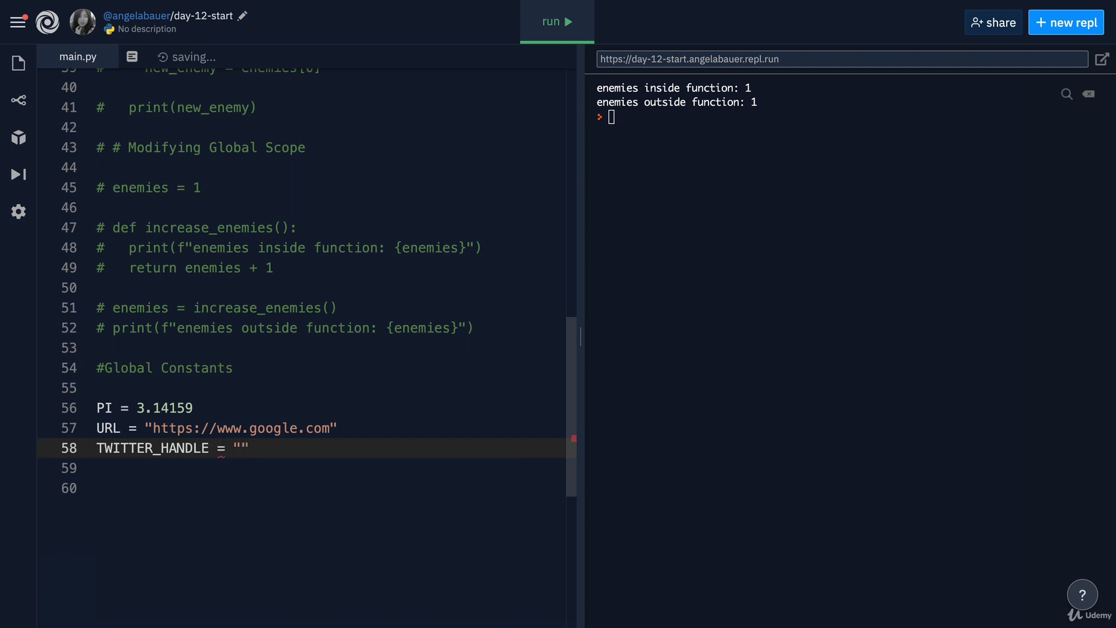
{"action": "type", "text": "@yu_angela"}
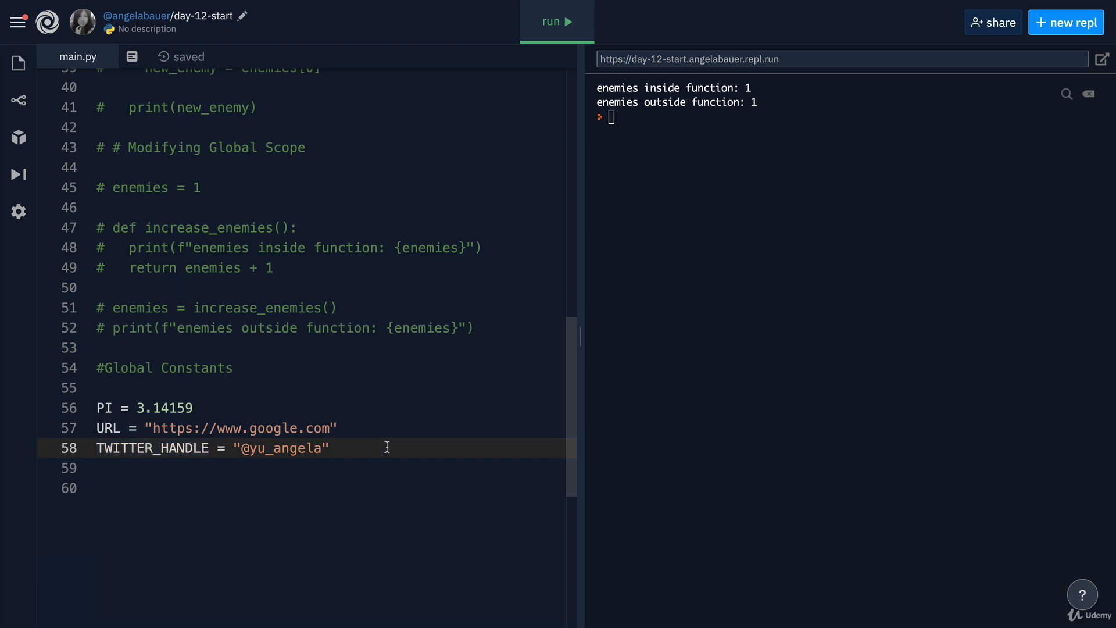
Step: Define a calc() function whose body begins an assignment to TWITTER_HANDLE
{"action": "key", "text": "enter"}
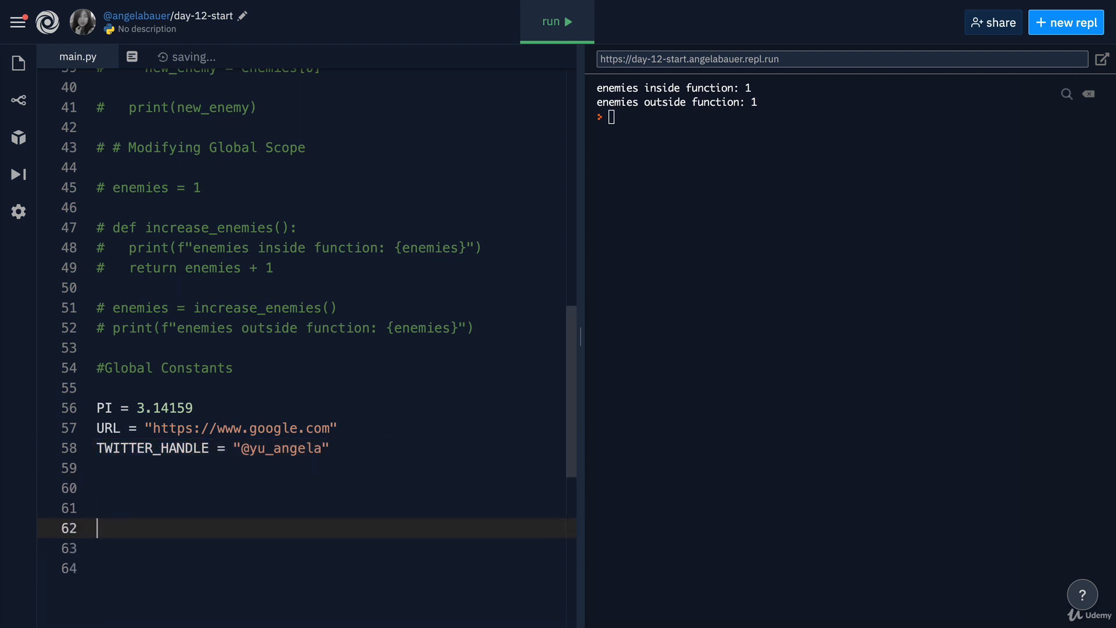
{"action": "type", "text": "def calc():"}
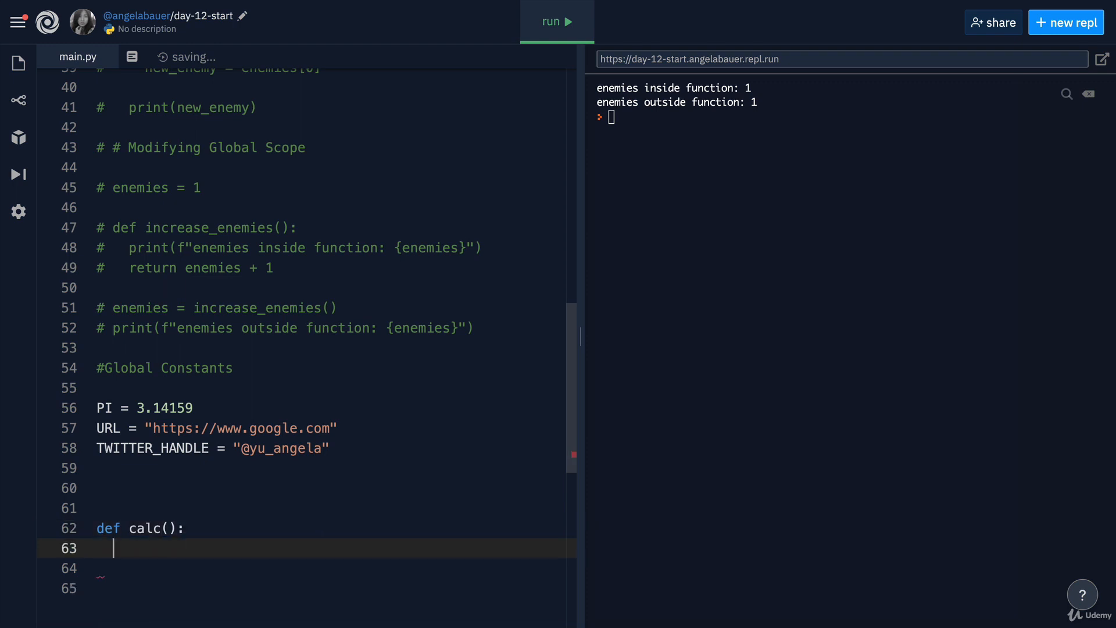
{"action": "type", "text": "TWITTER_HANDLE"}
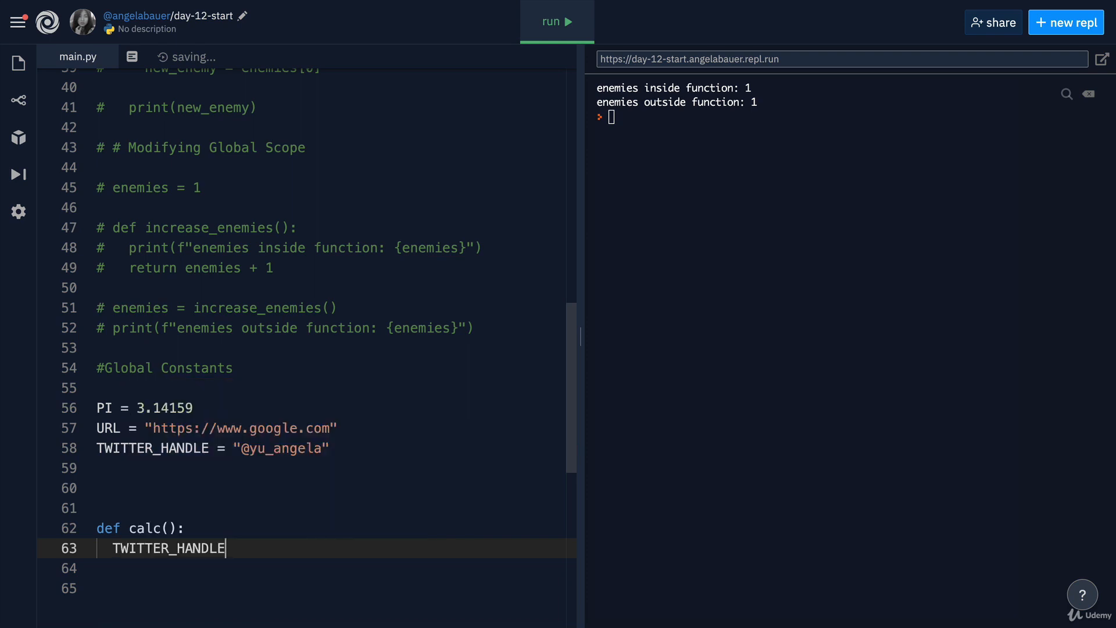
{"action": "type", "text": "="}
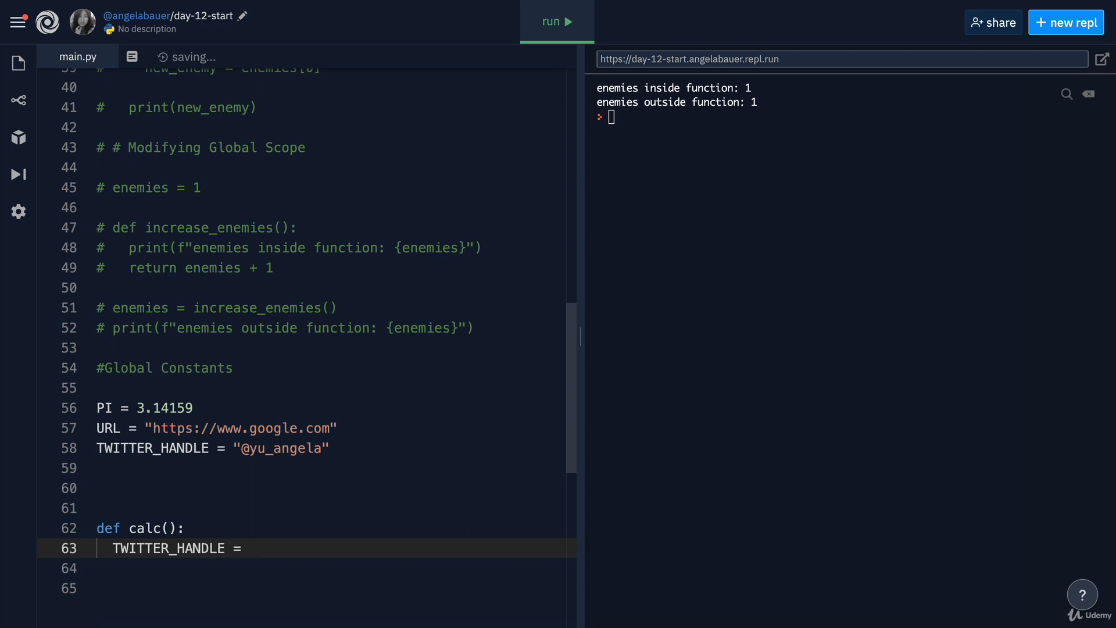